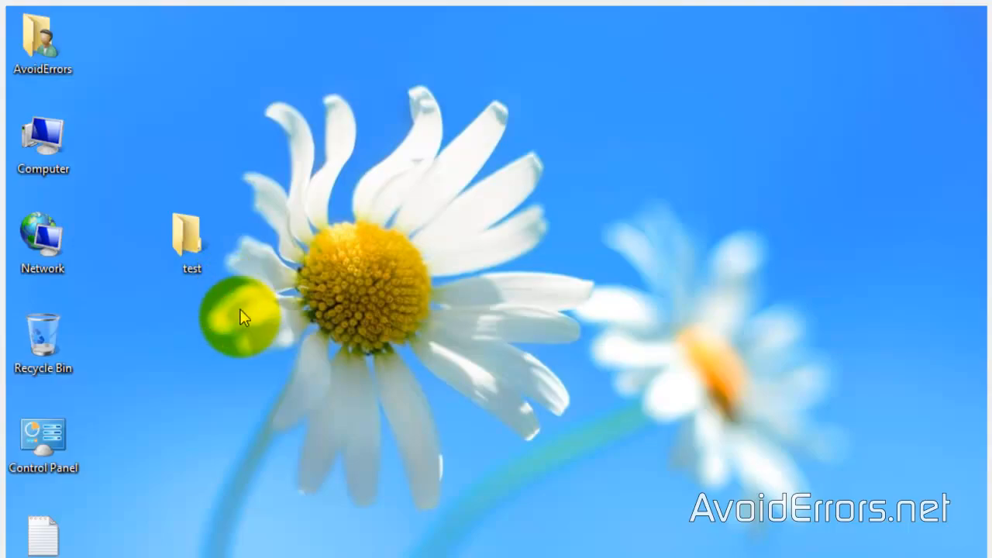
Launch Command Prompt via the Run box with cmd.
key("Win+R")
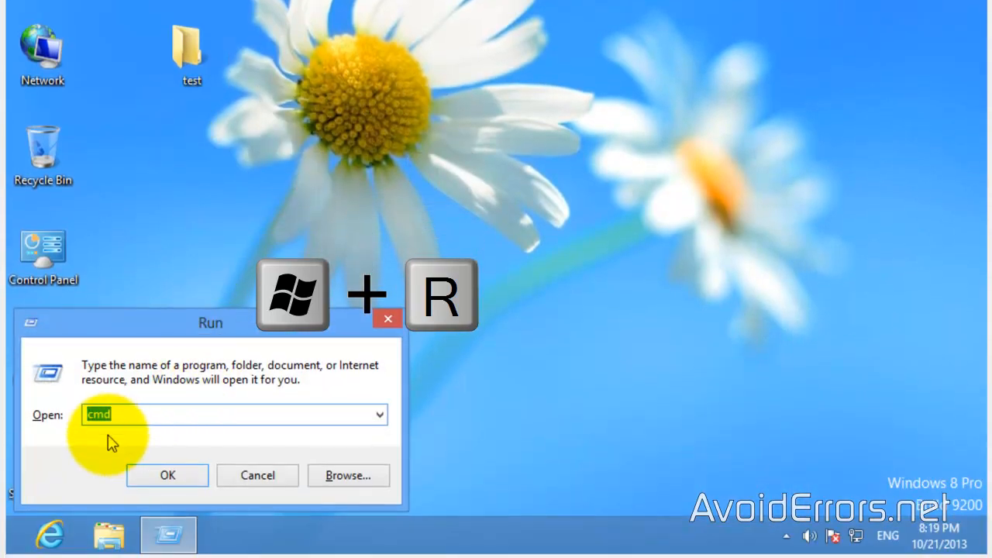
left_click(167, 475)
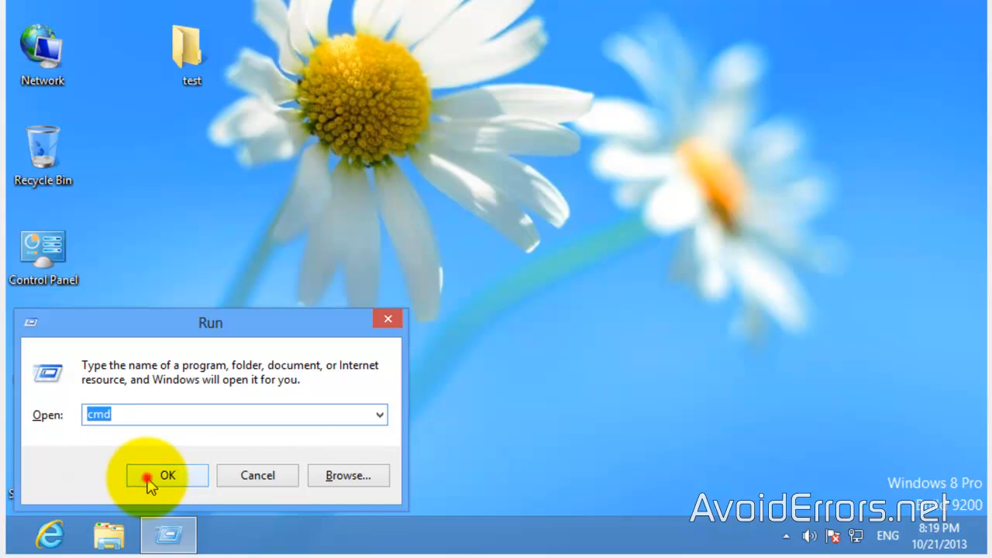
left_click(165, 474)
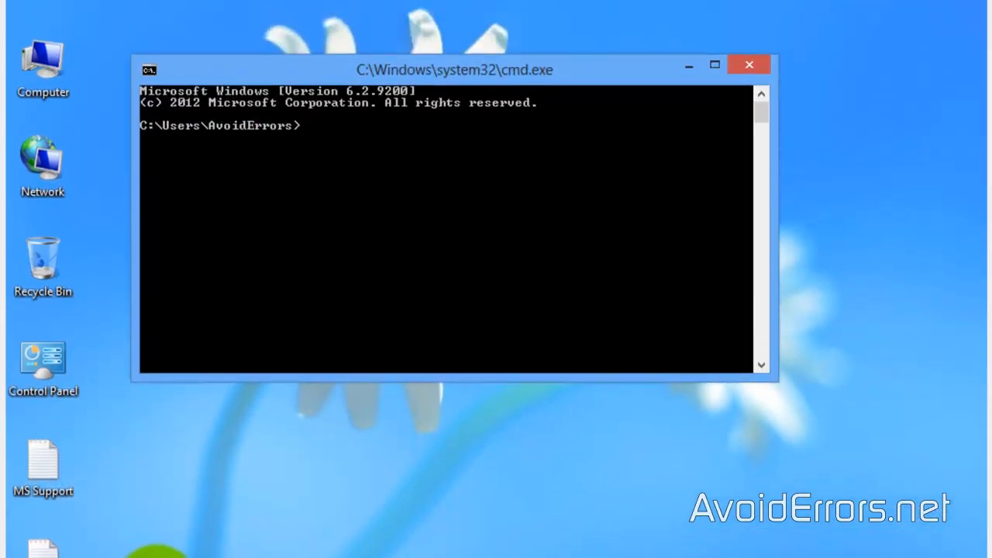
Enter attrib +s +h C:\Users\AvoidErrors\Desktop\test at the prompt, then minimize the window.
left_click_drag(456, 70, 510, 87)
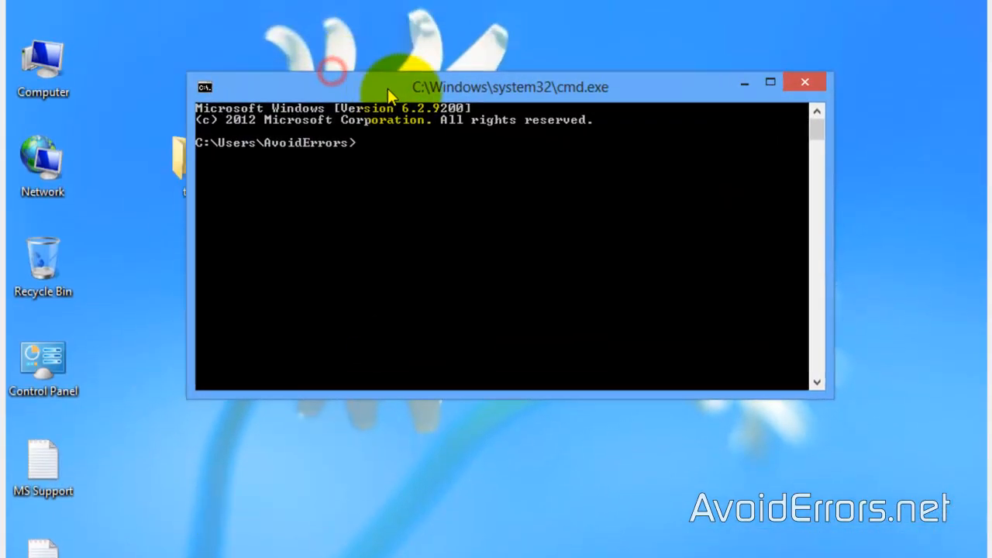
left_click_drag(511, 87, 558, 113)
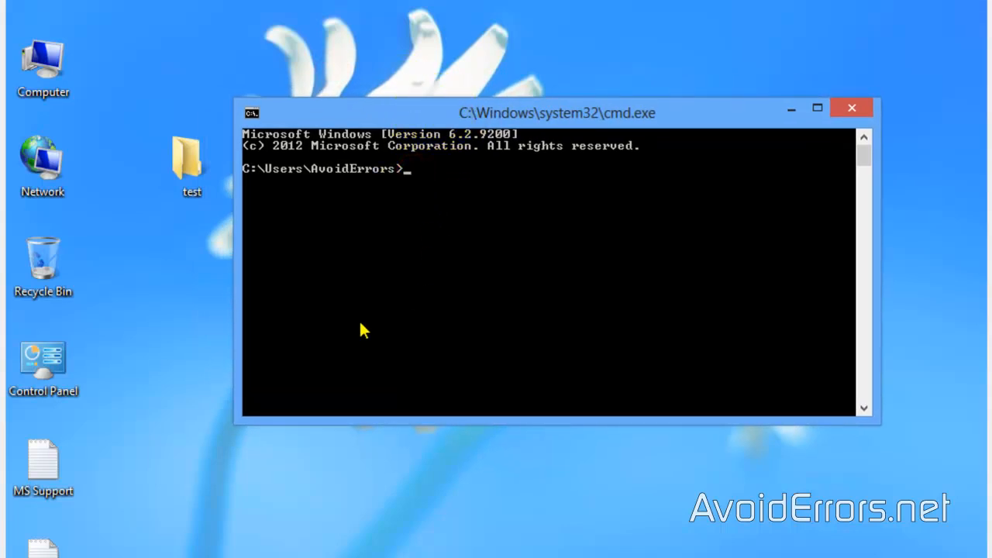
type("attrib +s +")
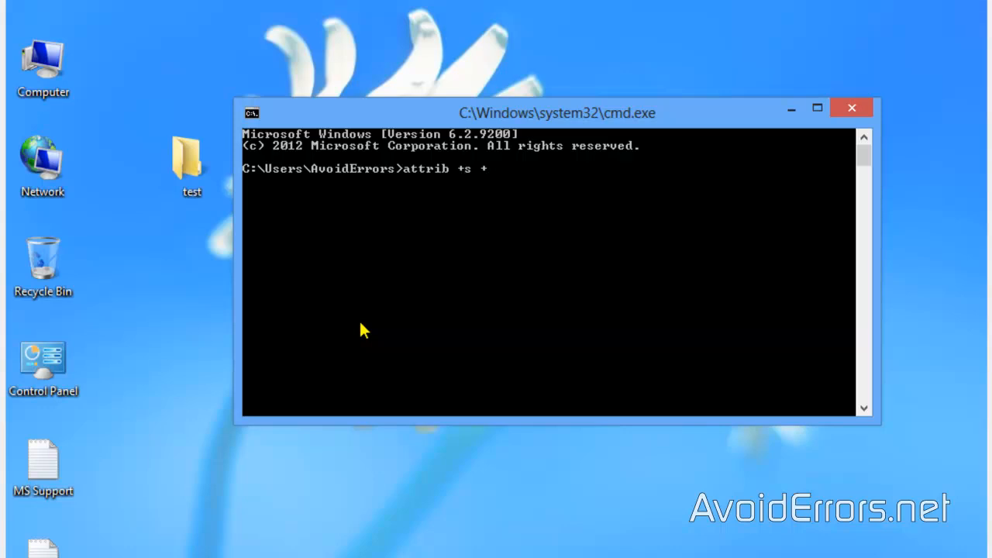
type("h")
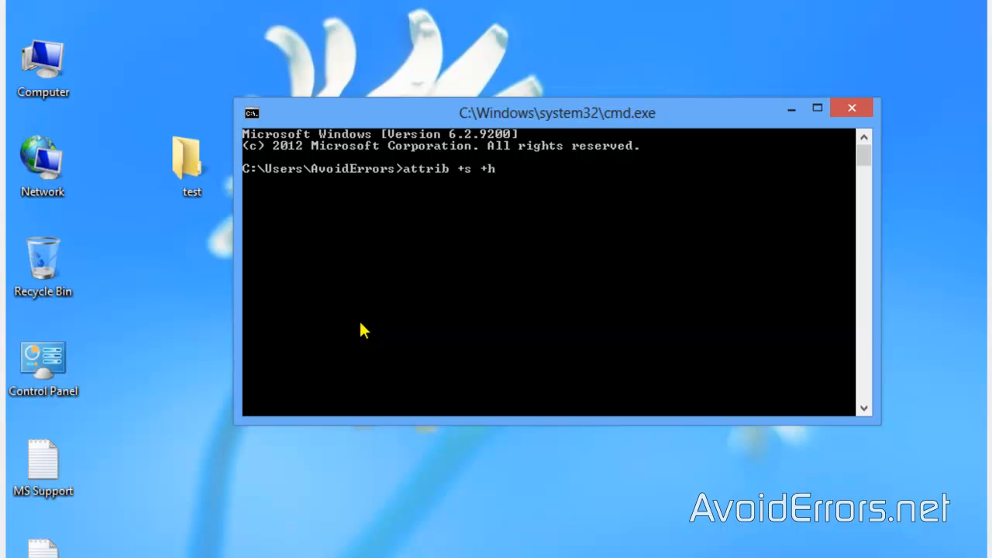
mouse_move(510, 177)
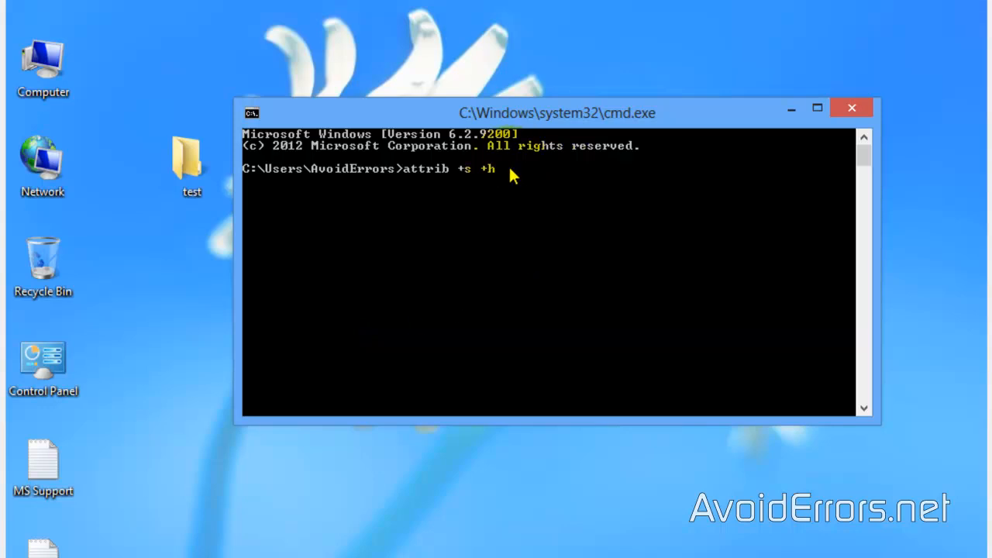
type("C:\\Users\\AvoidErrors\\Desktop\\test")
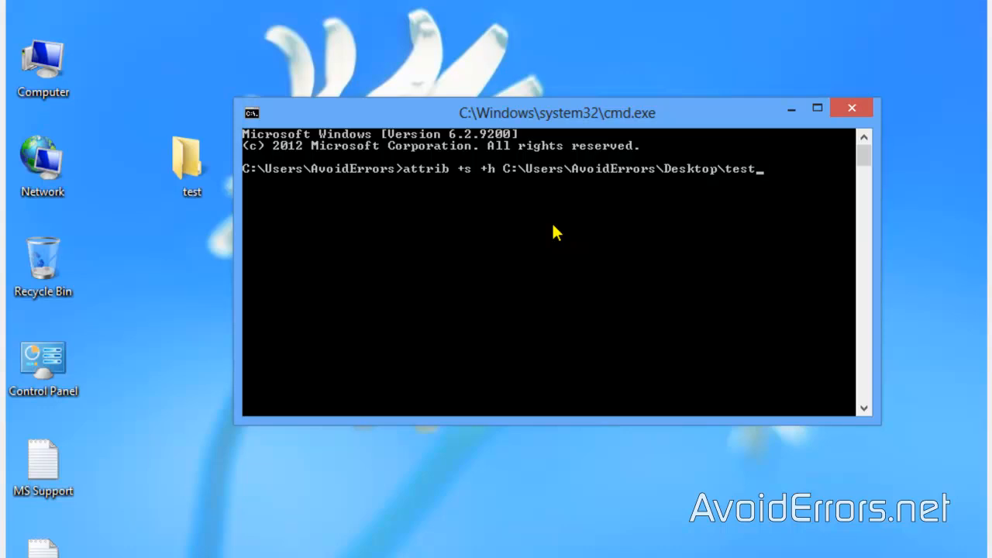
left_click(851, 111)
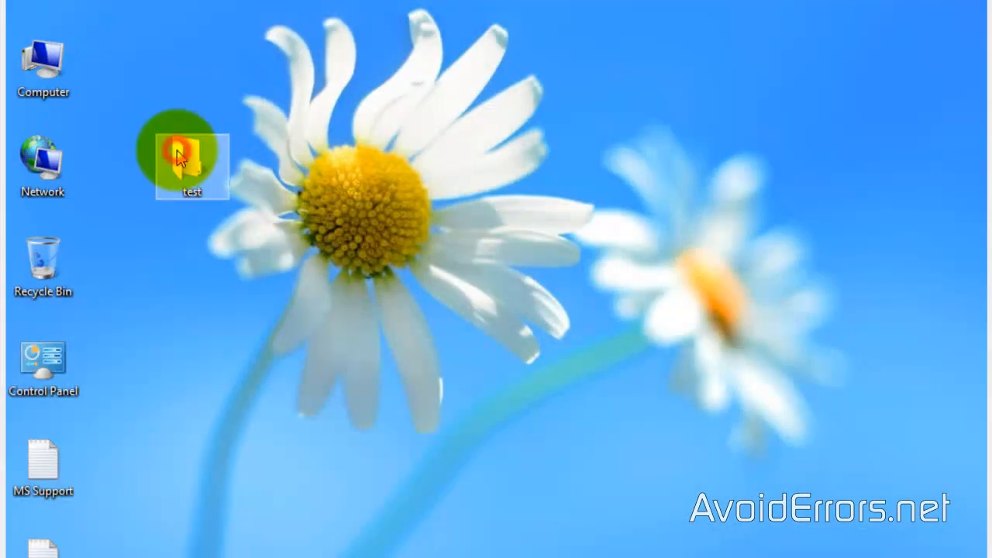
Open the test folder and copy its full path from the address bar.
double_click(185, 154)
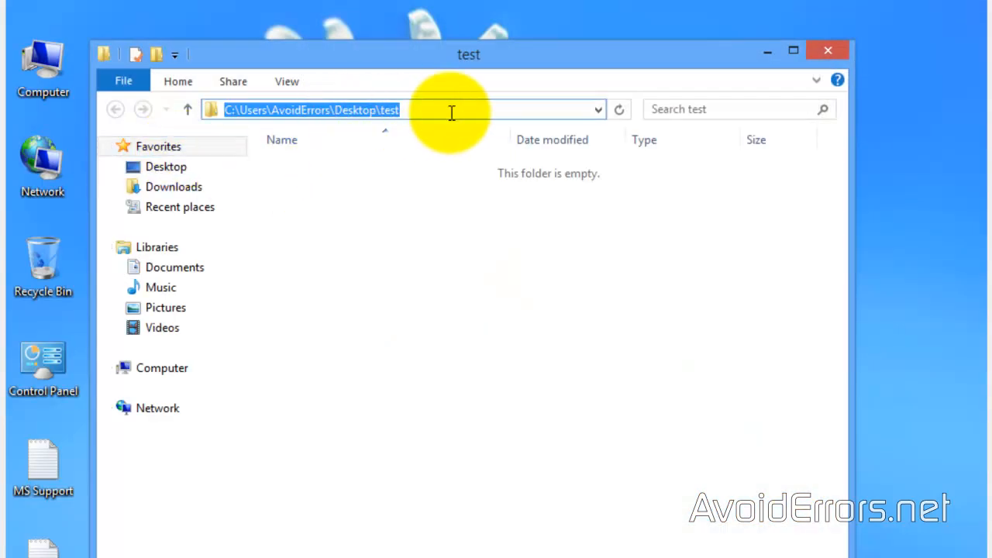
right_click(453, 110)
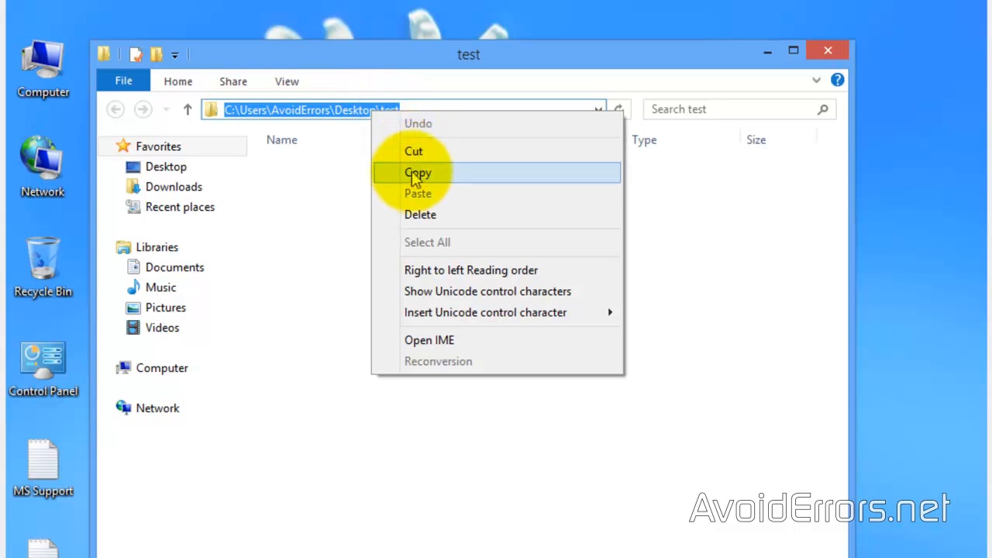
left_click(416, 172)
type("Folder Options")
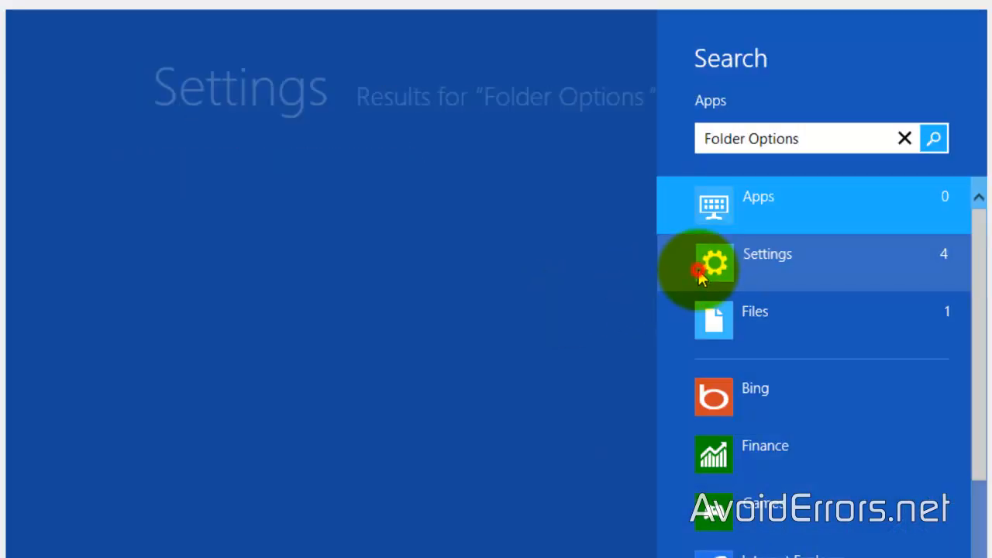
Review the Hidden files and folders settings in the View section and close with OK.
left_click(700, 273)
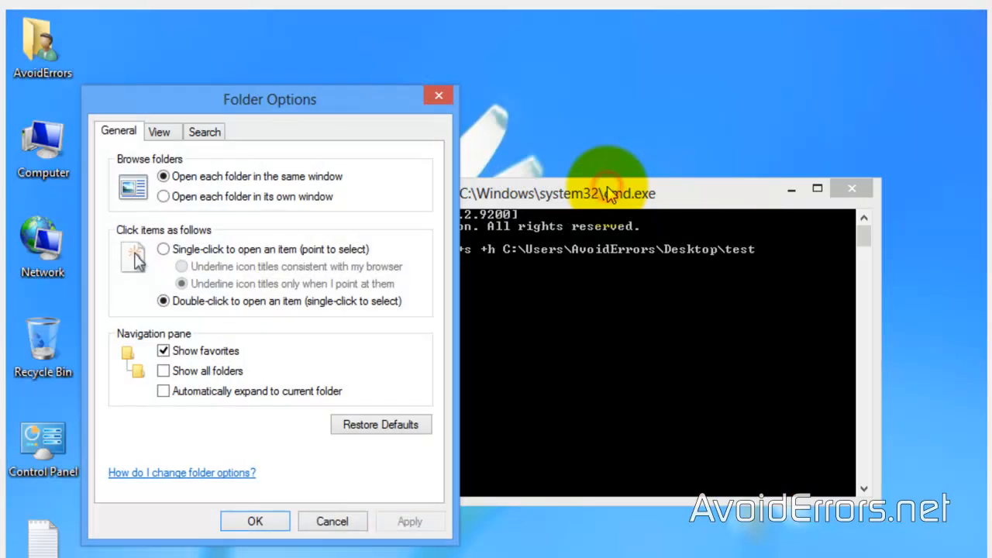
left_click(158, 130)
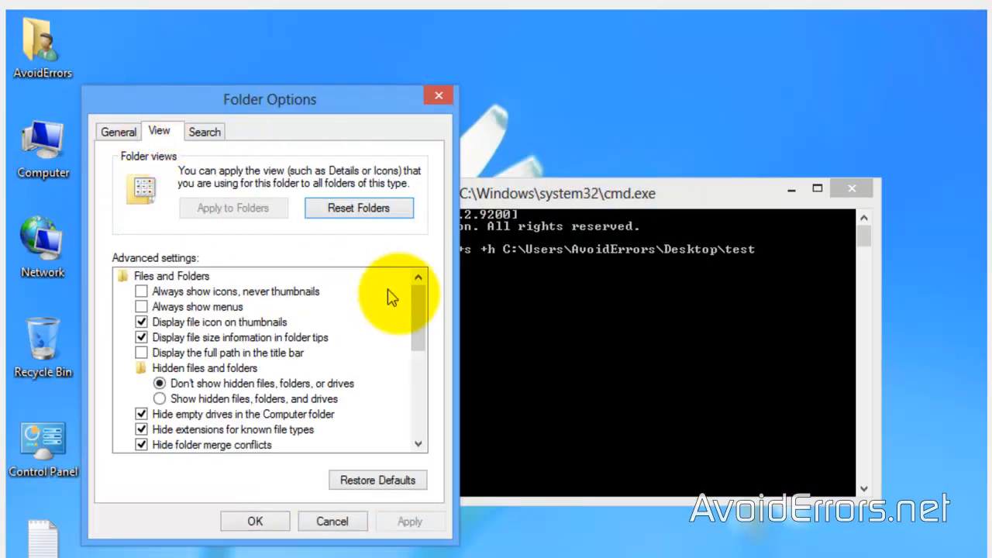
scroll("down", 3)
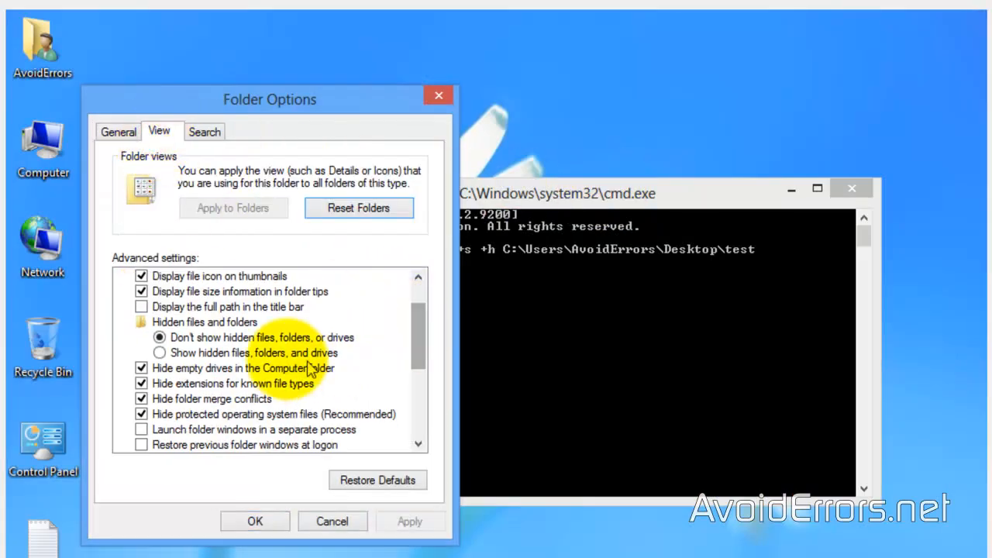
left_click(161, 354)
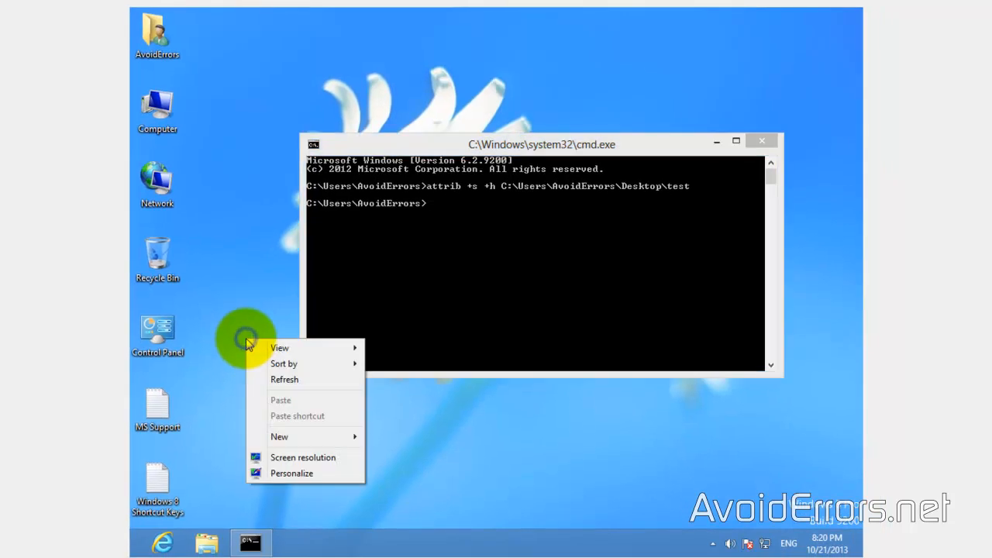
Refresh the desktop, then retype attrib +s +h C:\Users\AvoidErrors\Desktop\test.
left_click(271, 381)
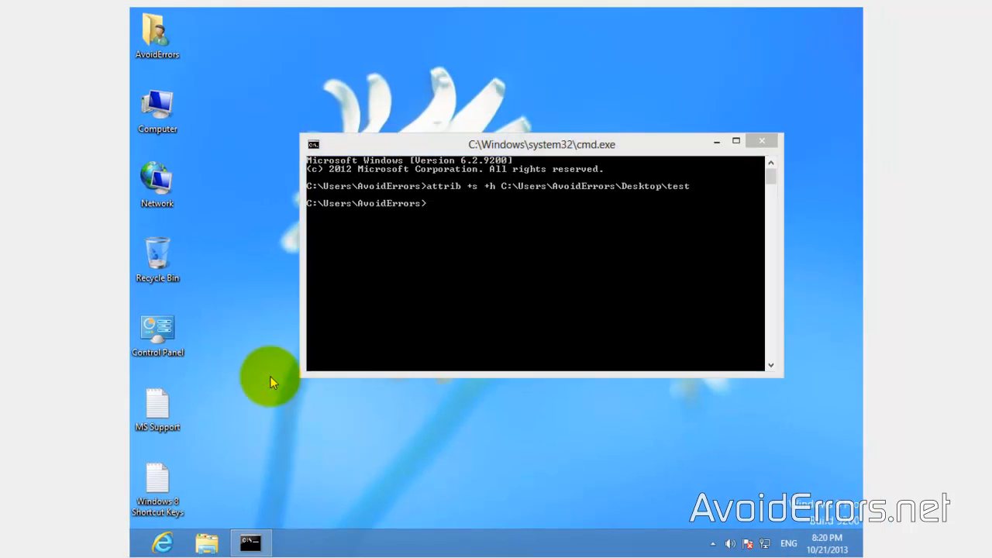
mouse_move(337, 377)
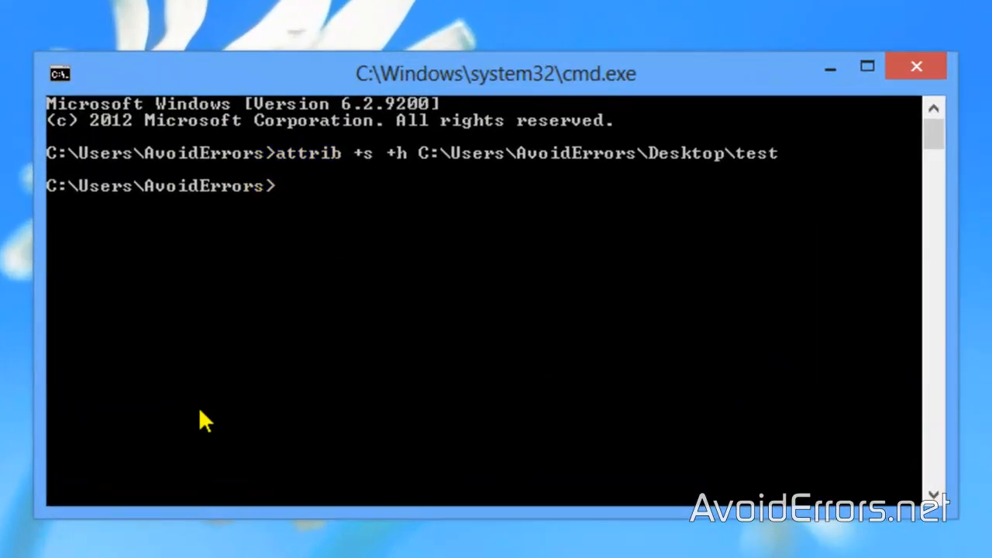
type("attrib +s +h C:\\Users\\AvoidErrors\\Desktop\\test")
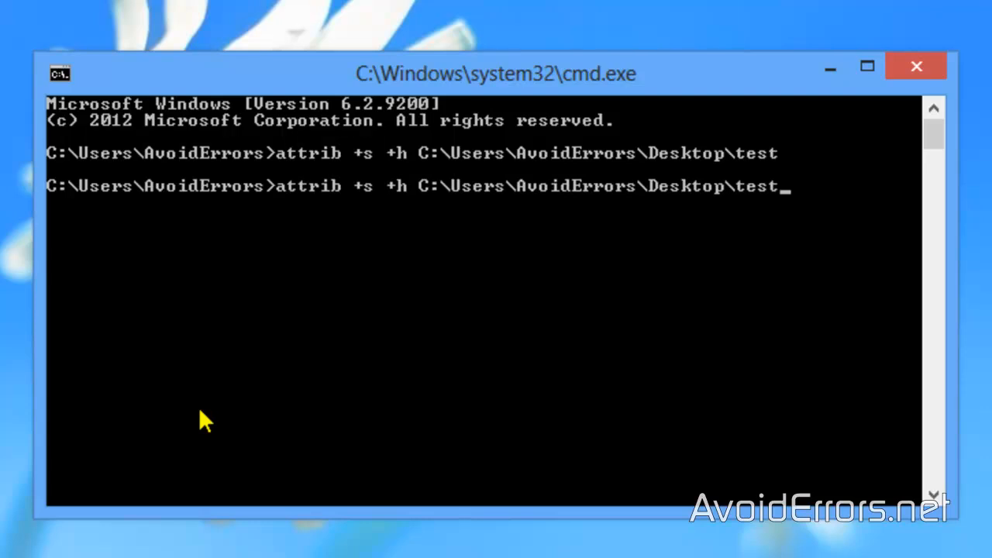